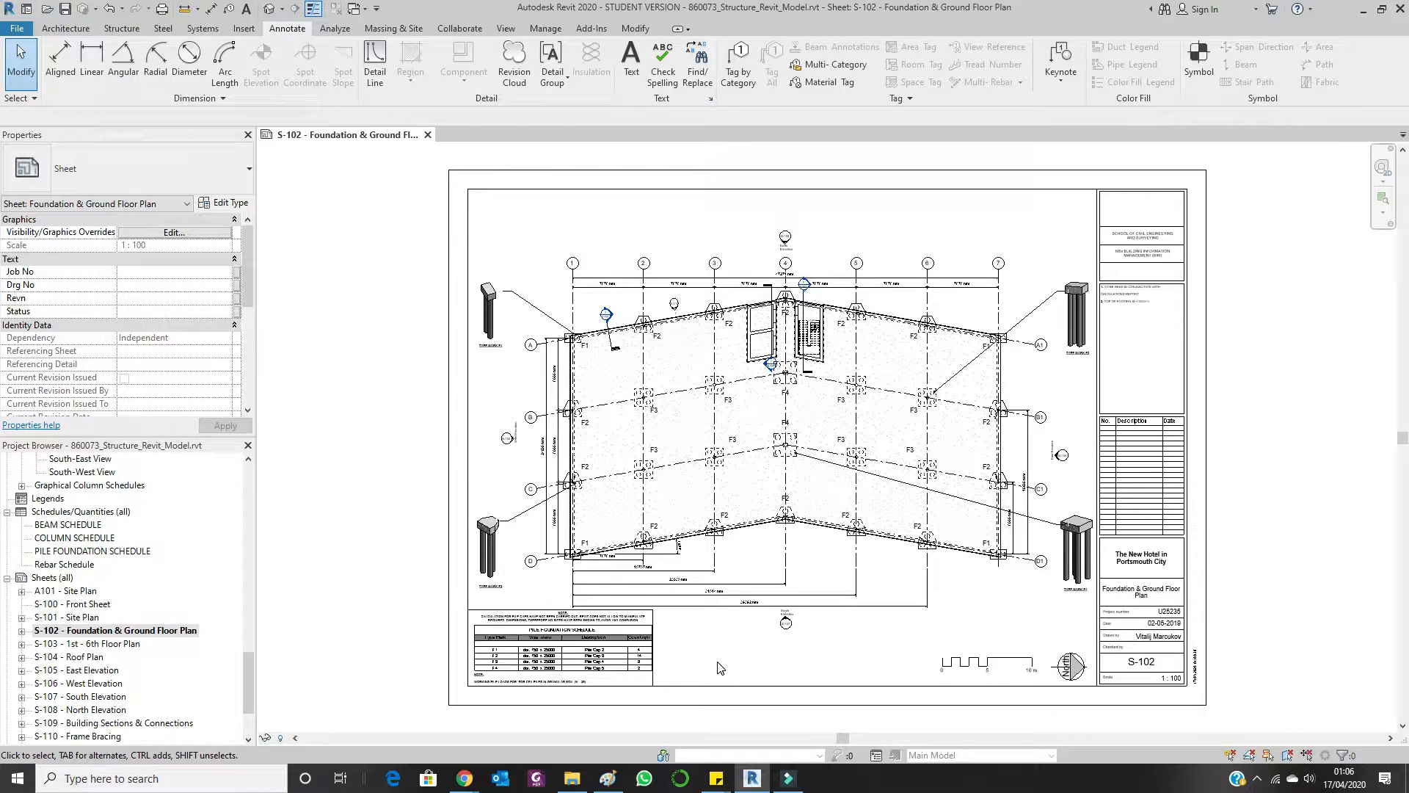
mouse_move(705, 645)
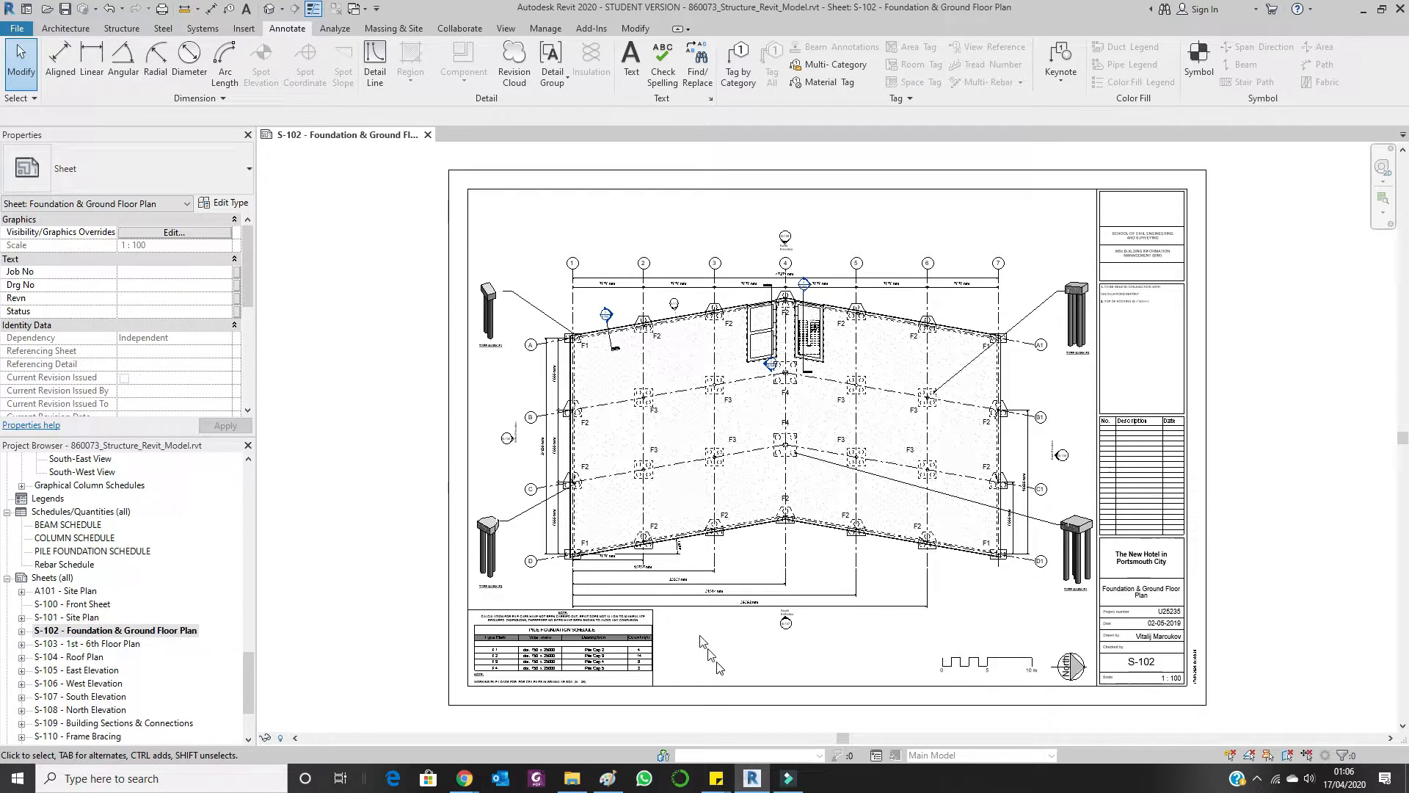
Select the pile 3D viewport and expand S-102 - Foundation & Ground Floor Plan in the browser.
click(489, 315)
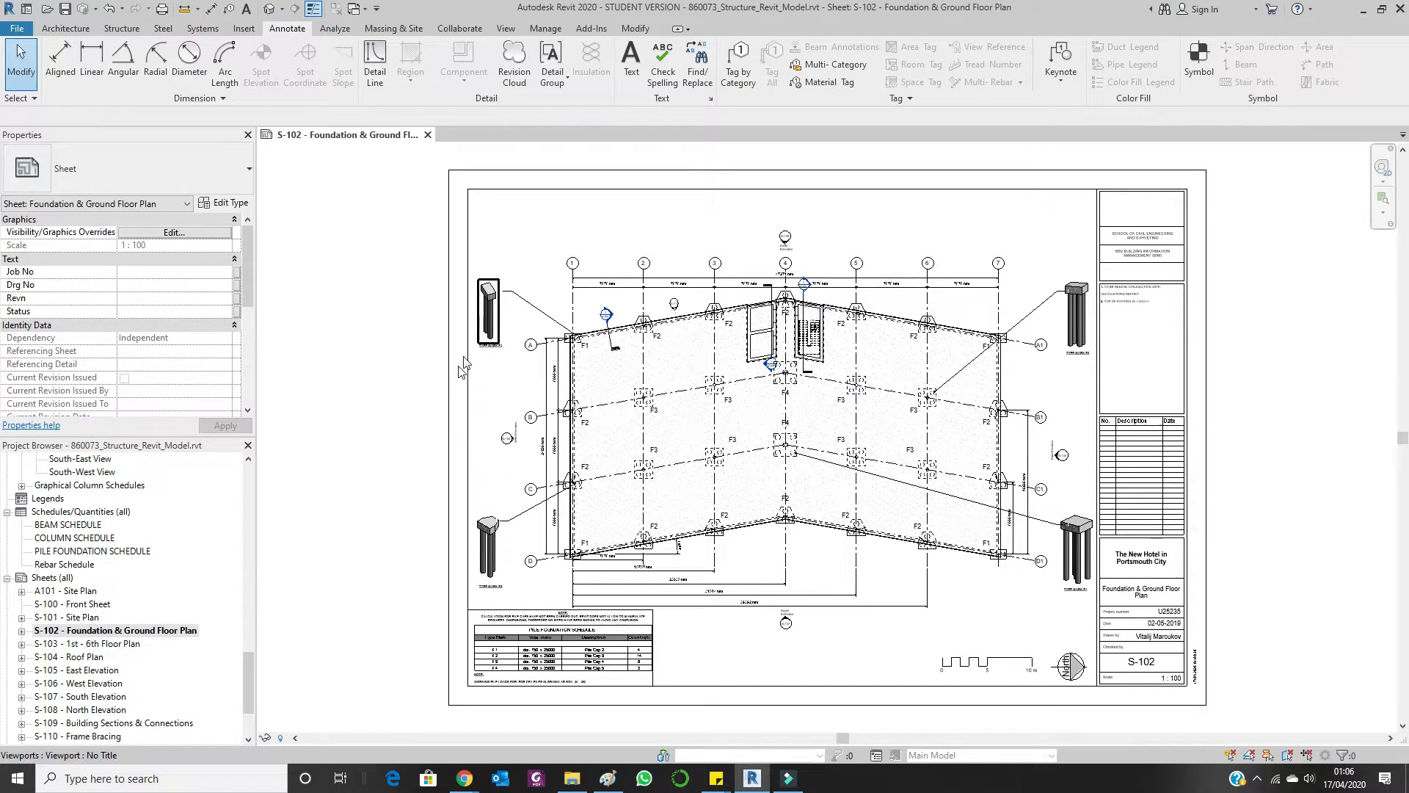
click(20, 629)
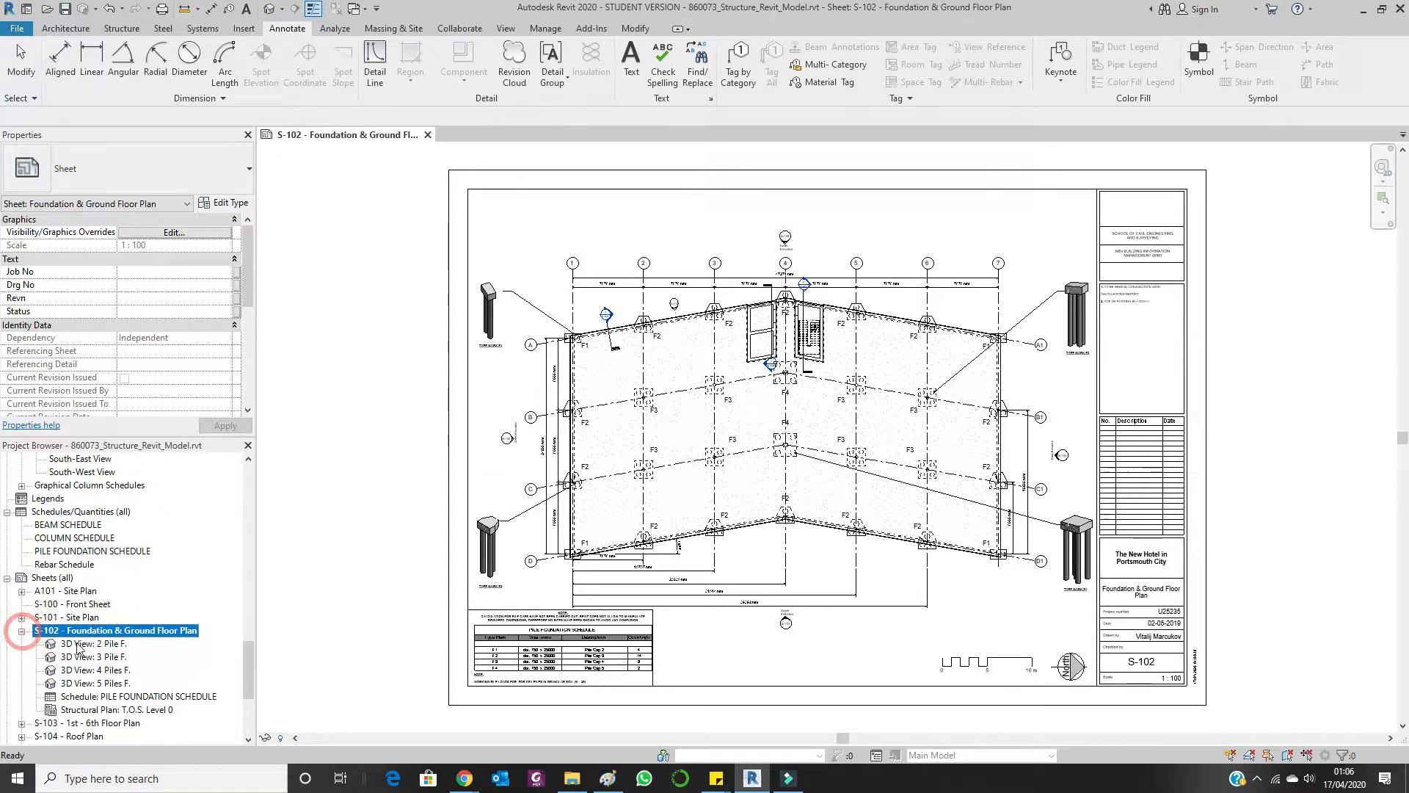
Open 3D View: 2 Pile F. beside sheet S-102.
double_click(93, 643)
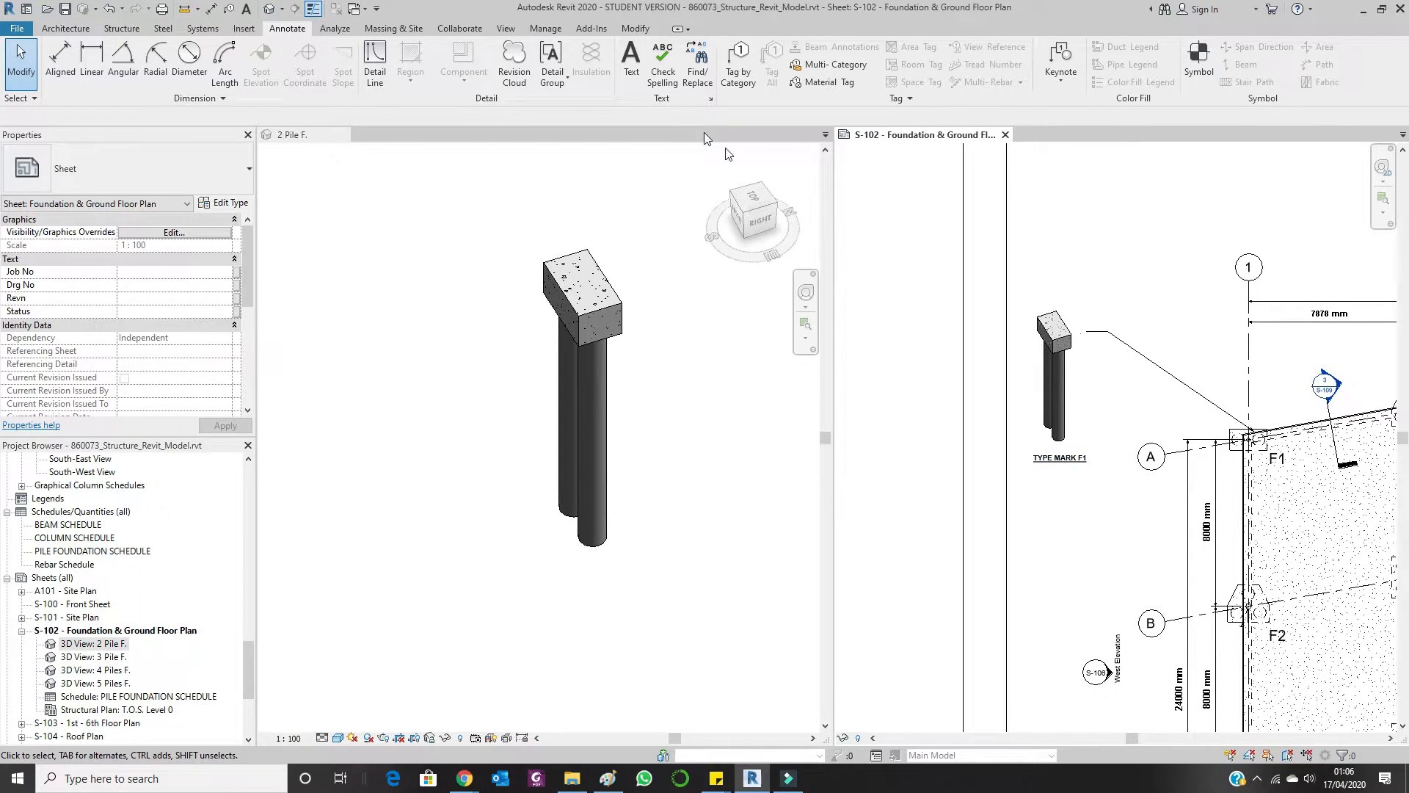
Place the text note '800x1800x900' above the F1 two-pile cap on the sheet.
click(630, 58)
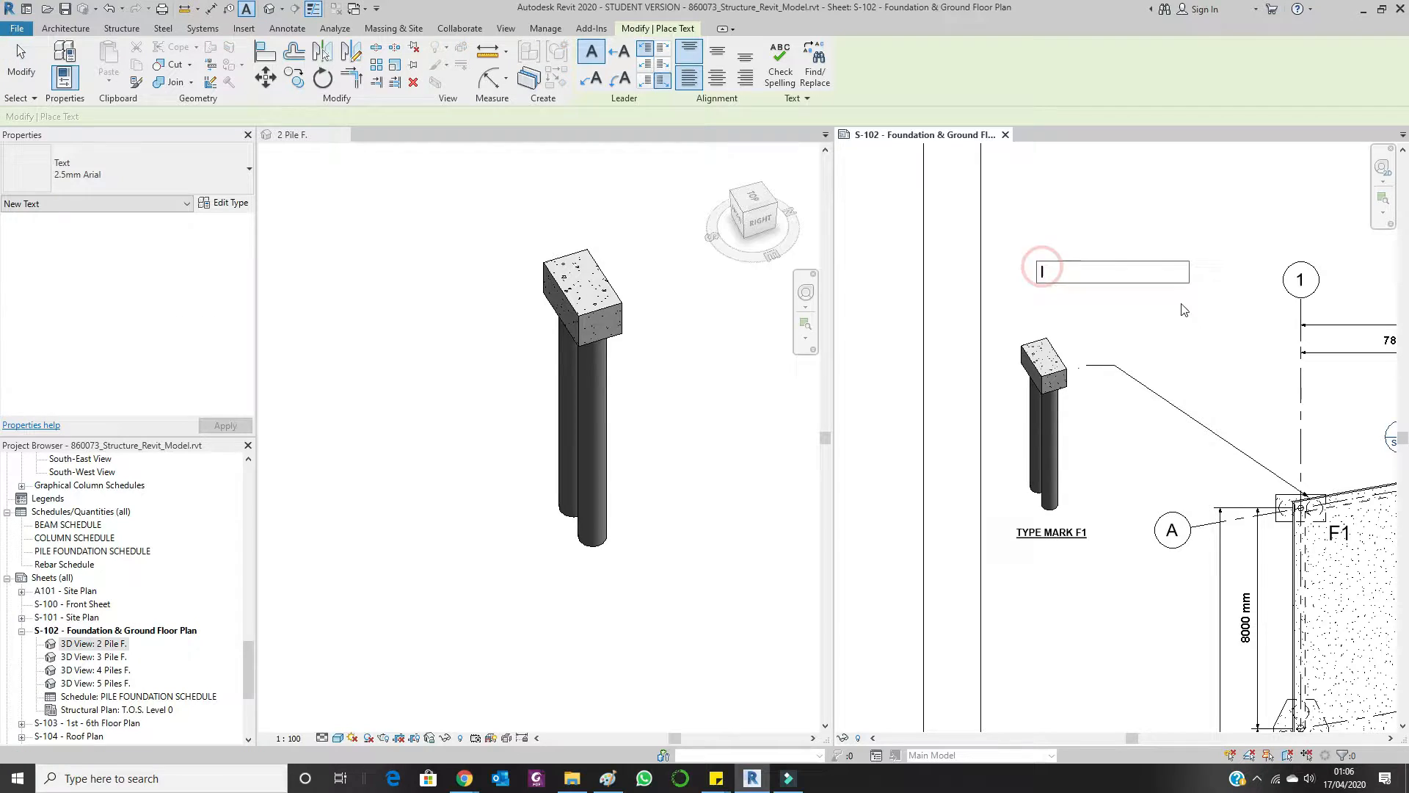
text(800x1800x900)
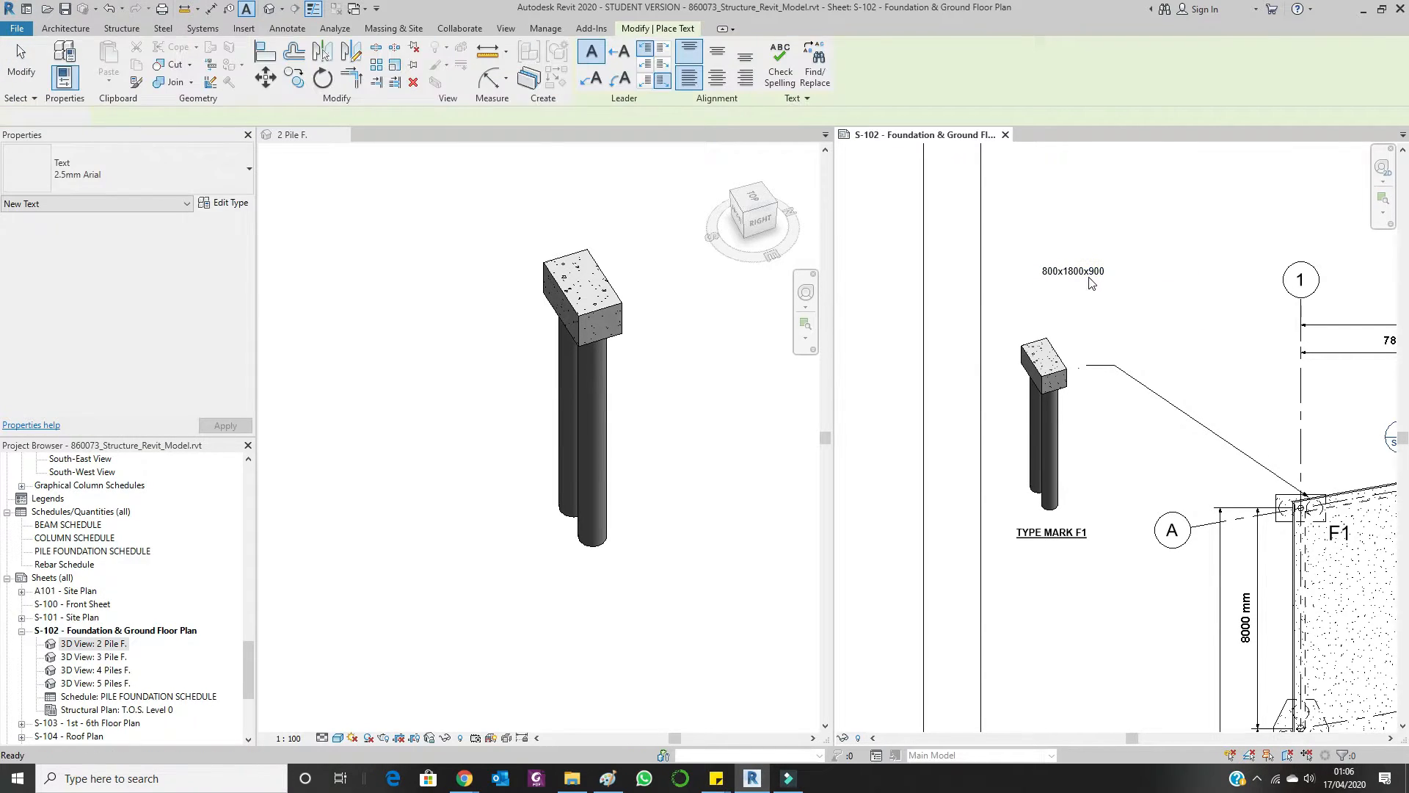
click(1072, 271)
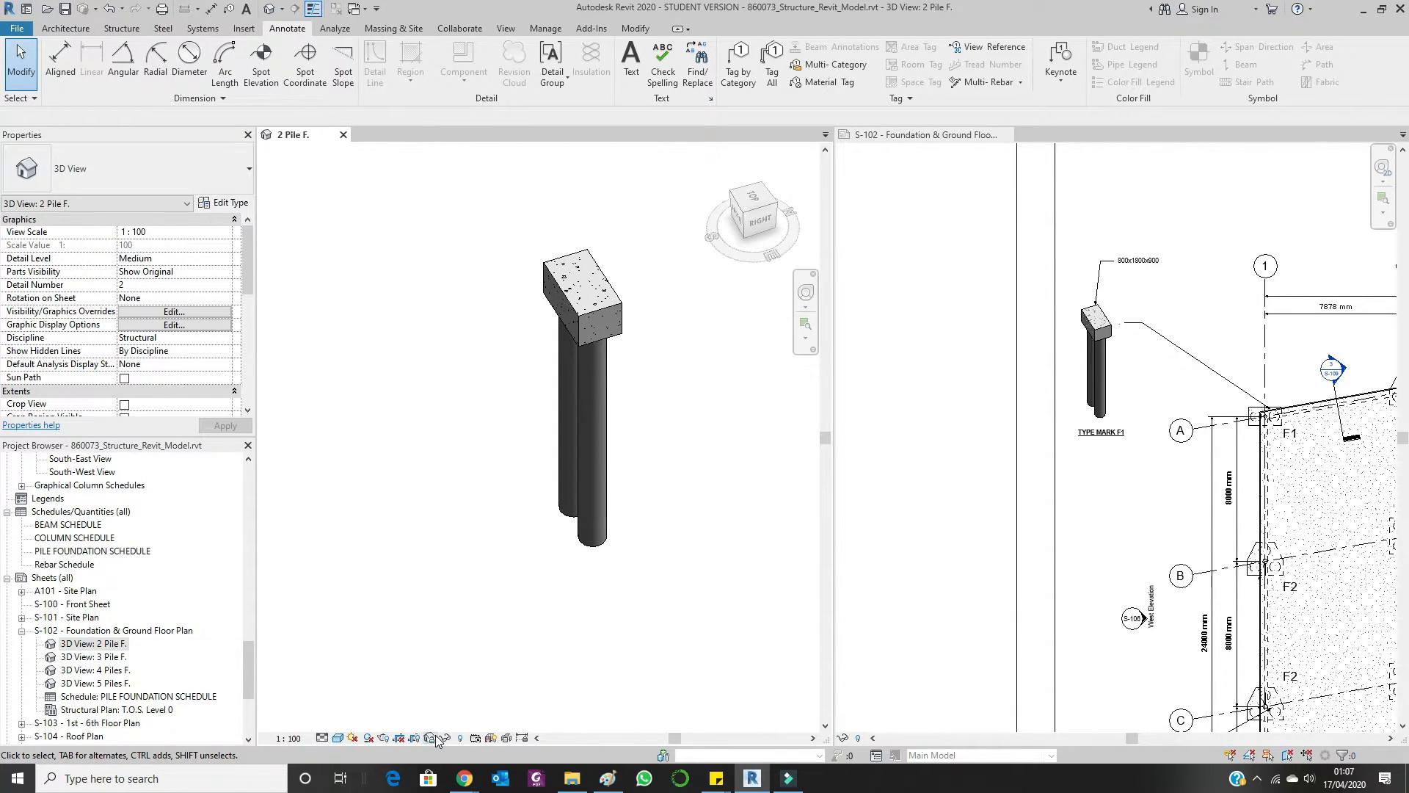
Switch the 2 Pile F. 3D view's visual style, then return it to realistic concrete.
click(431, 737)
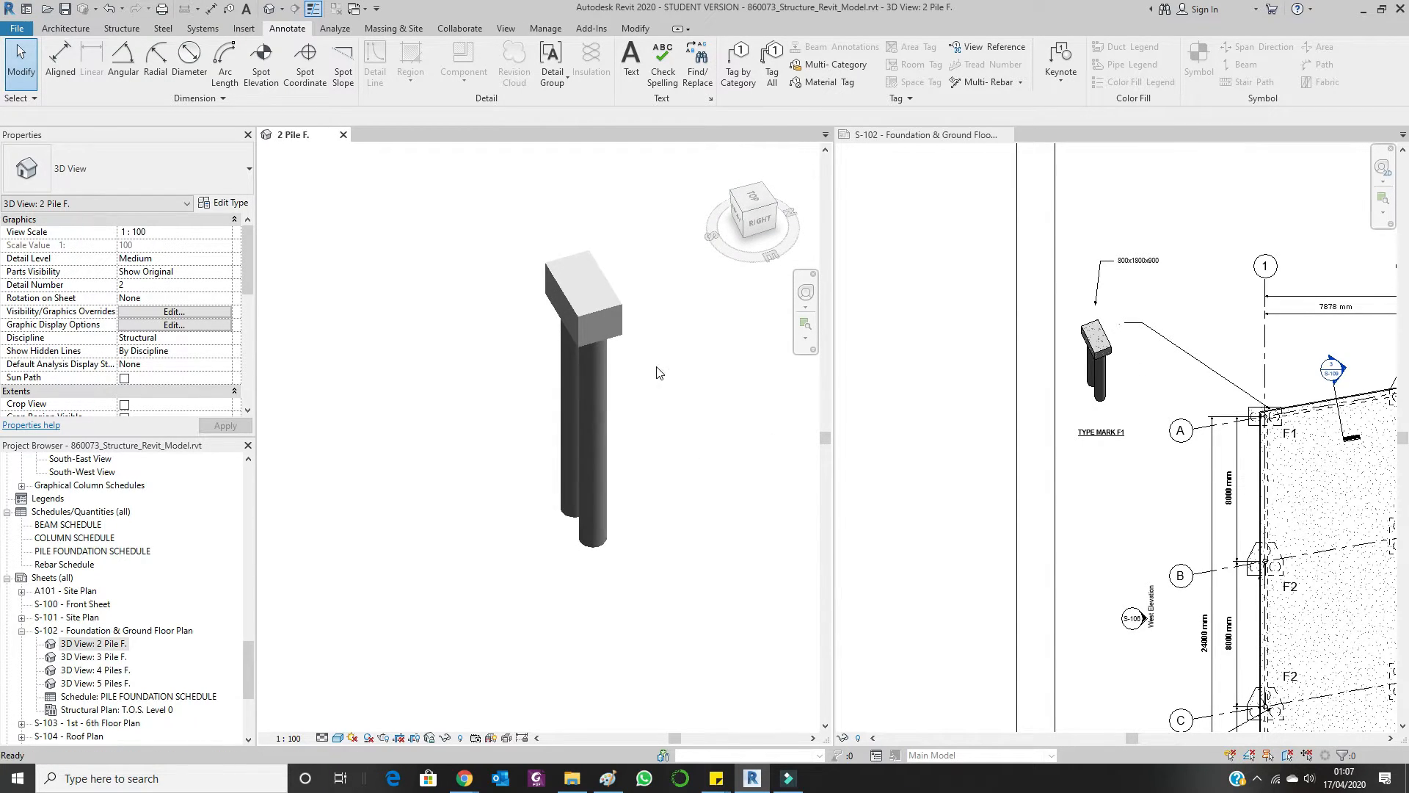
click(428, 737)
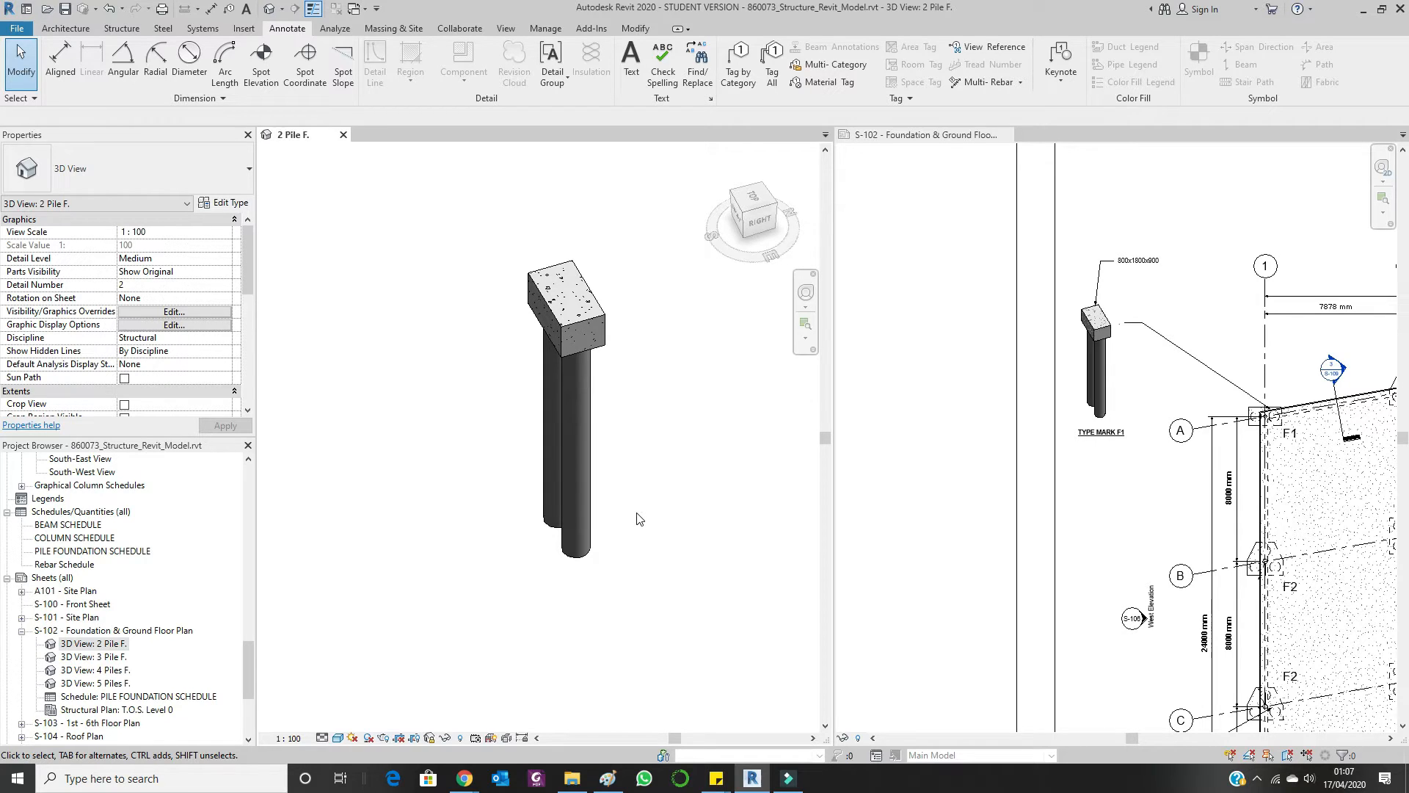
mouse_move(661, 425)
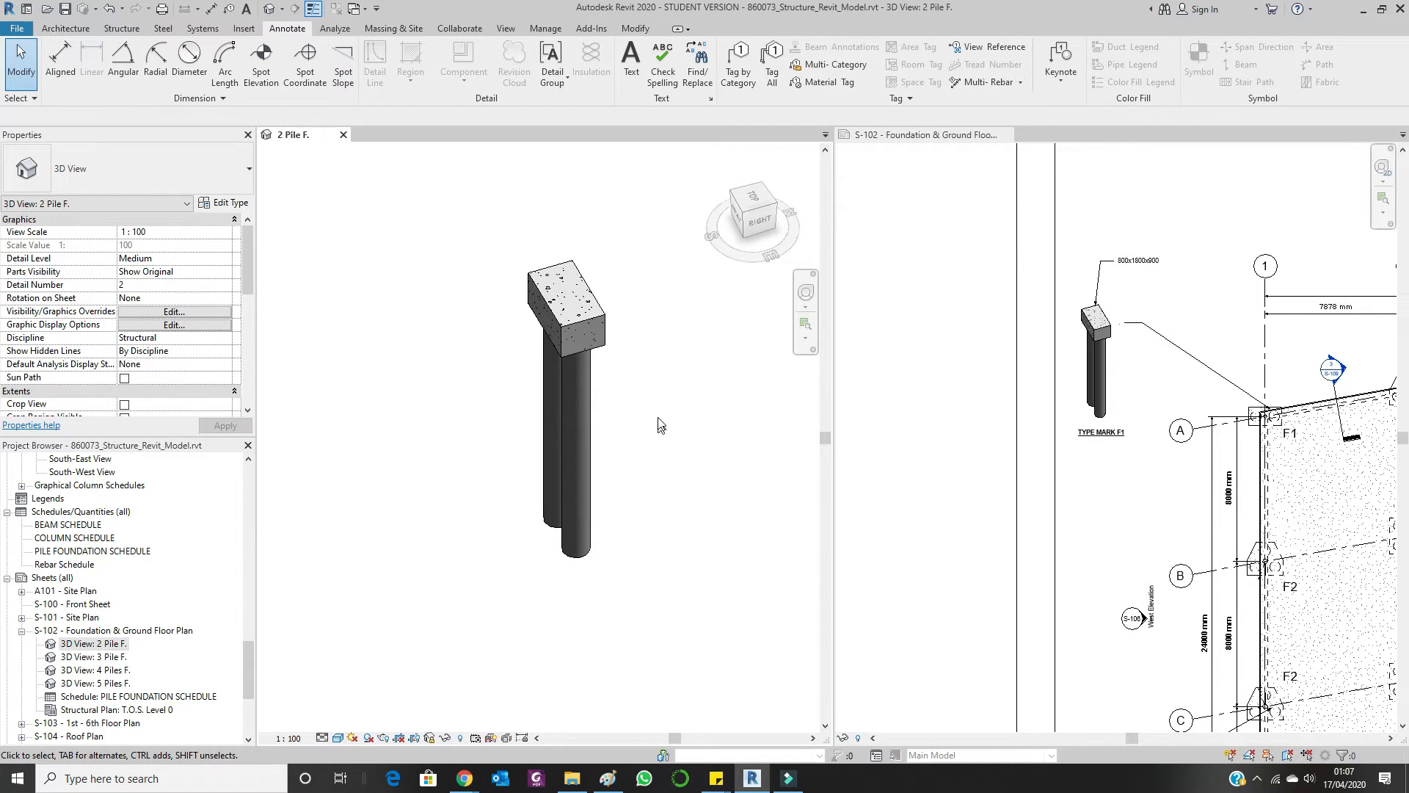
mouse_move(649, 411)
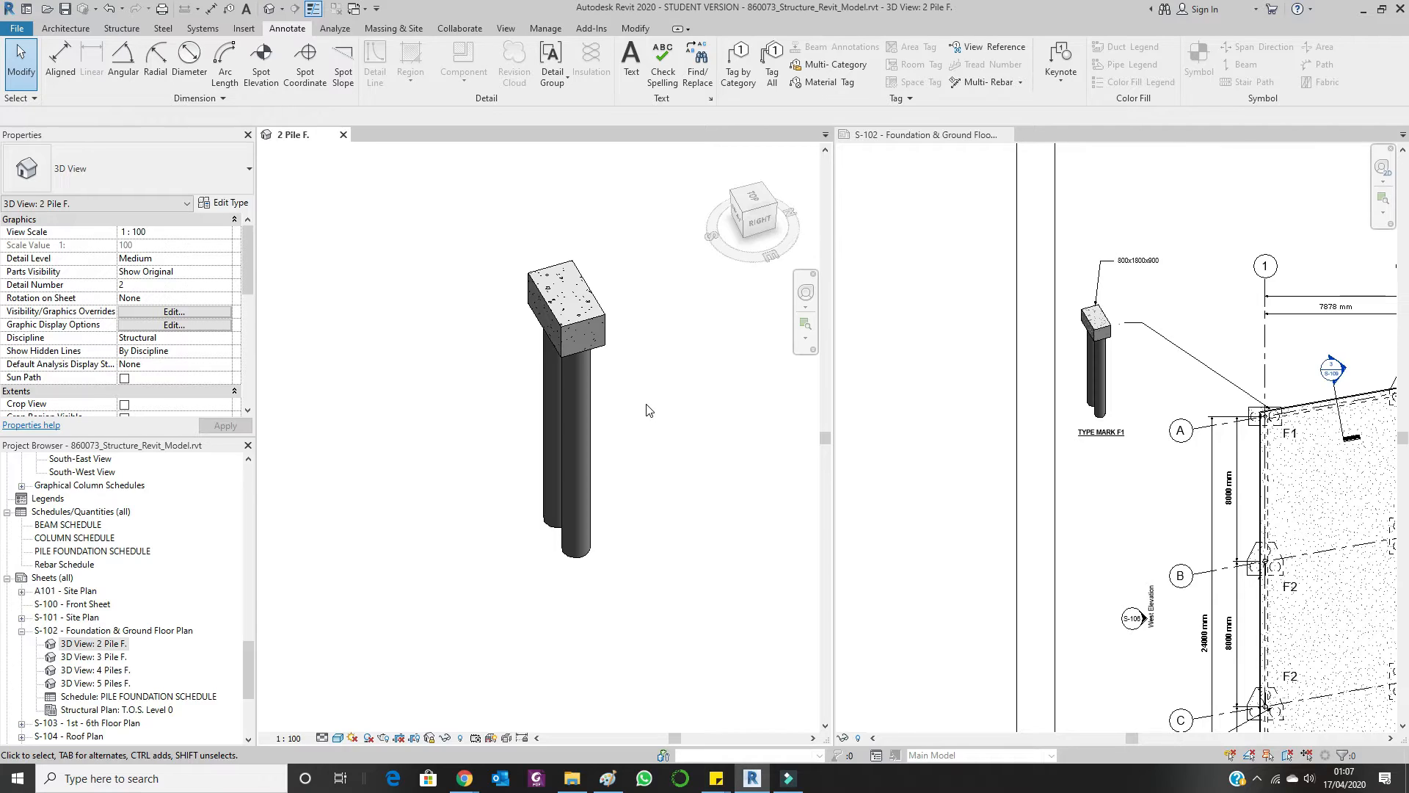
mouse_move(645, 398)
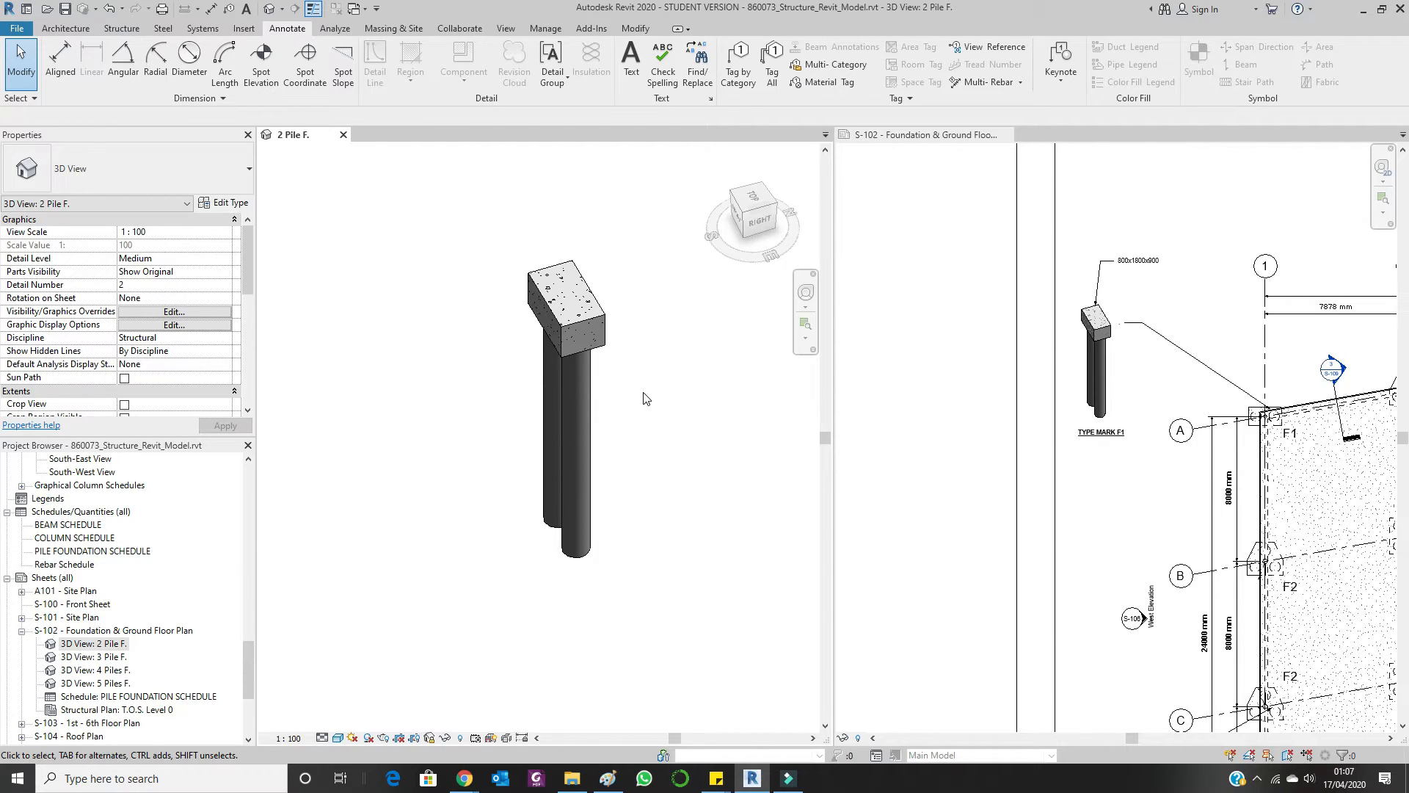
mouse_move(642, 397)
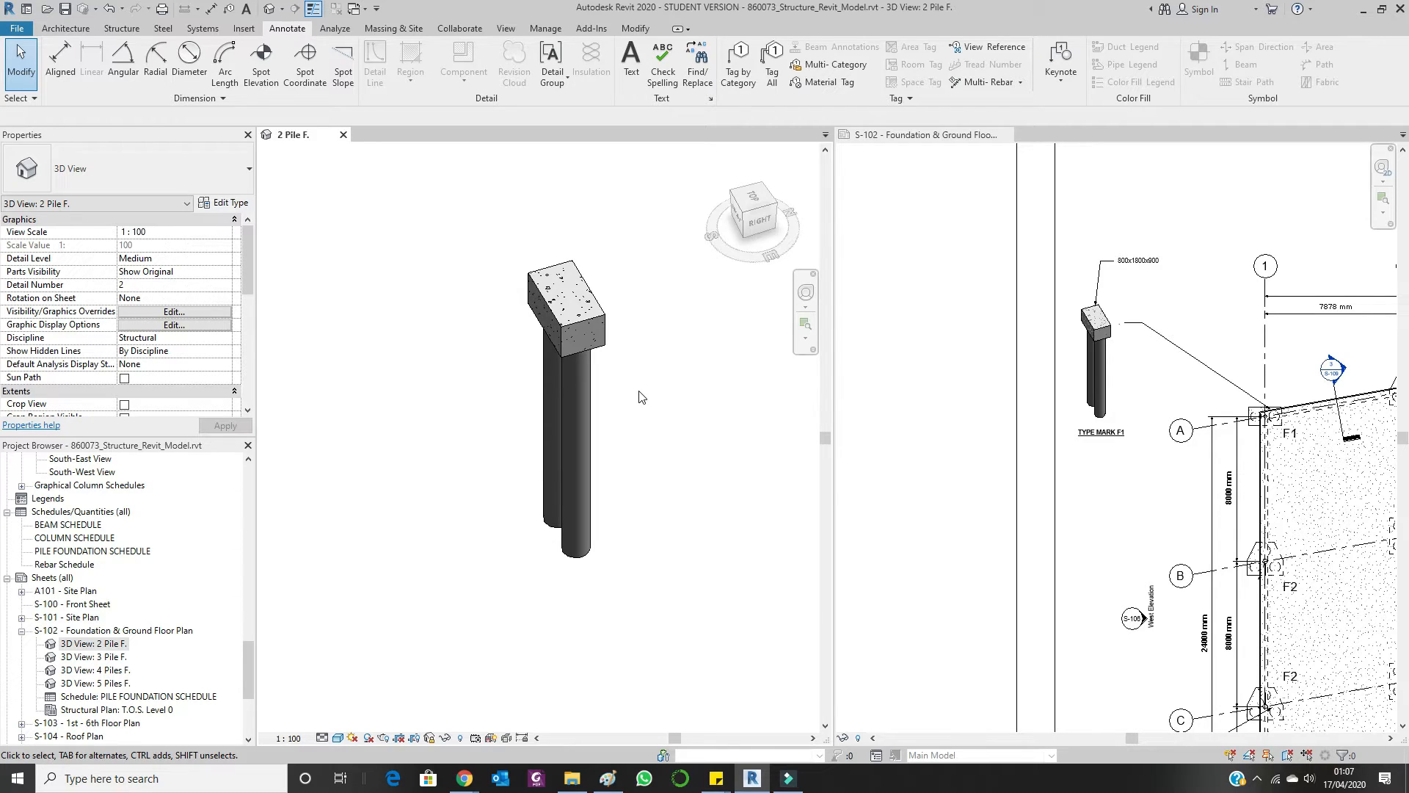
mouse_move(590, 513)
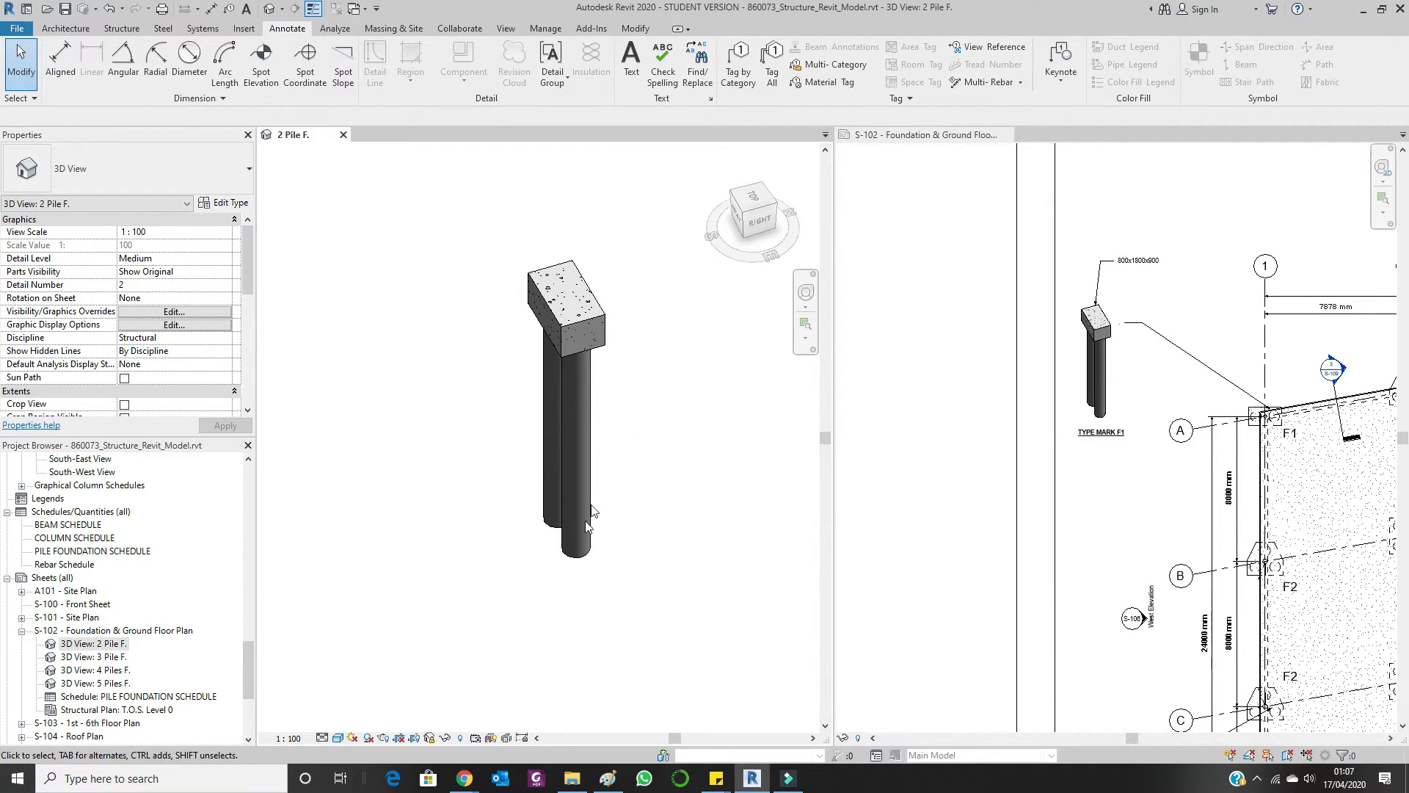
Unlock the 2 Pile F. 3D view, then save its orientation and lock it.
click(429, 737)
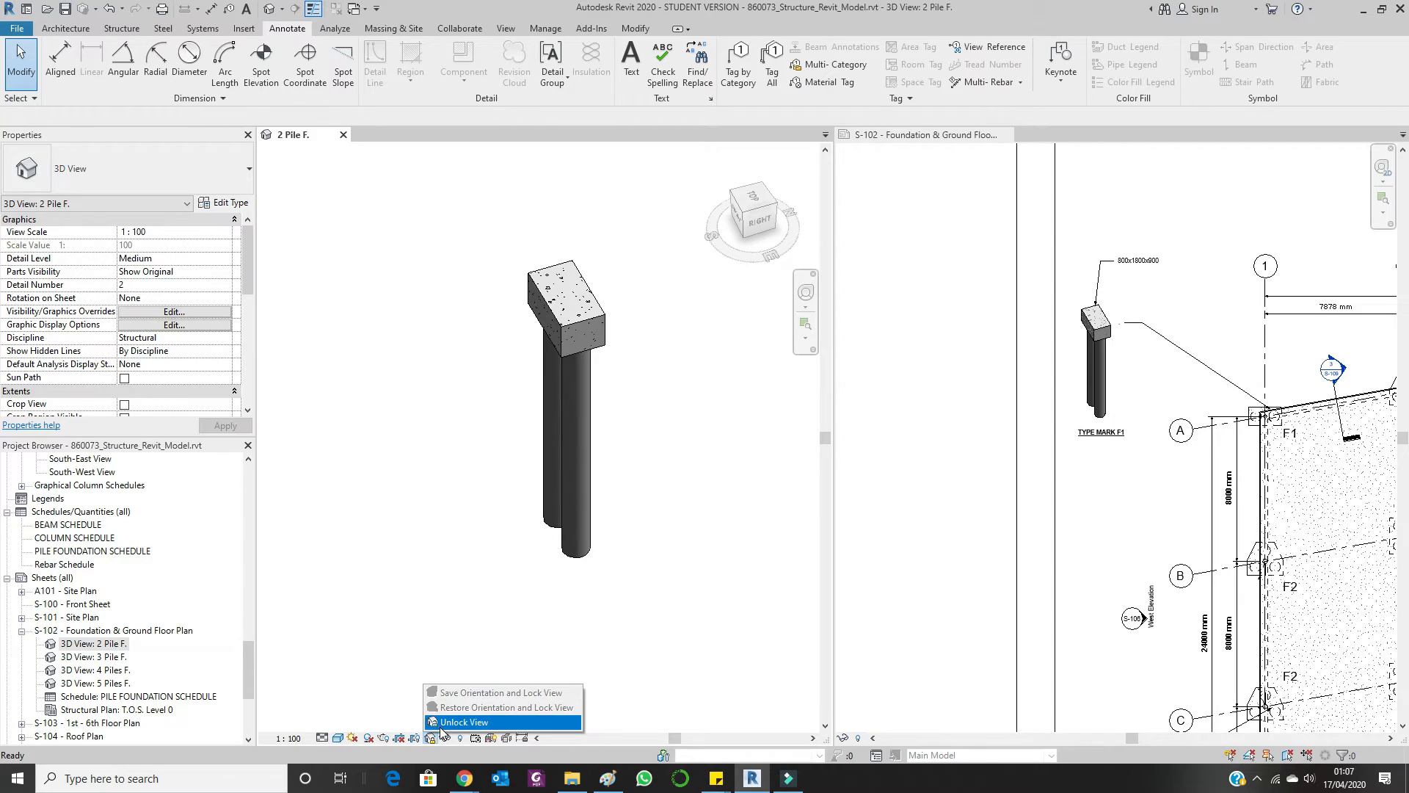
click(464, 721)
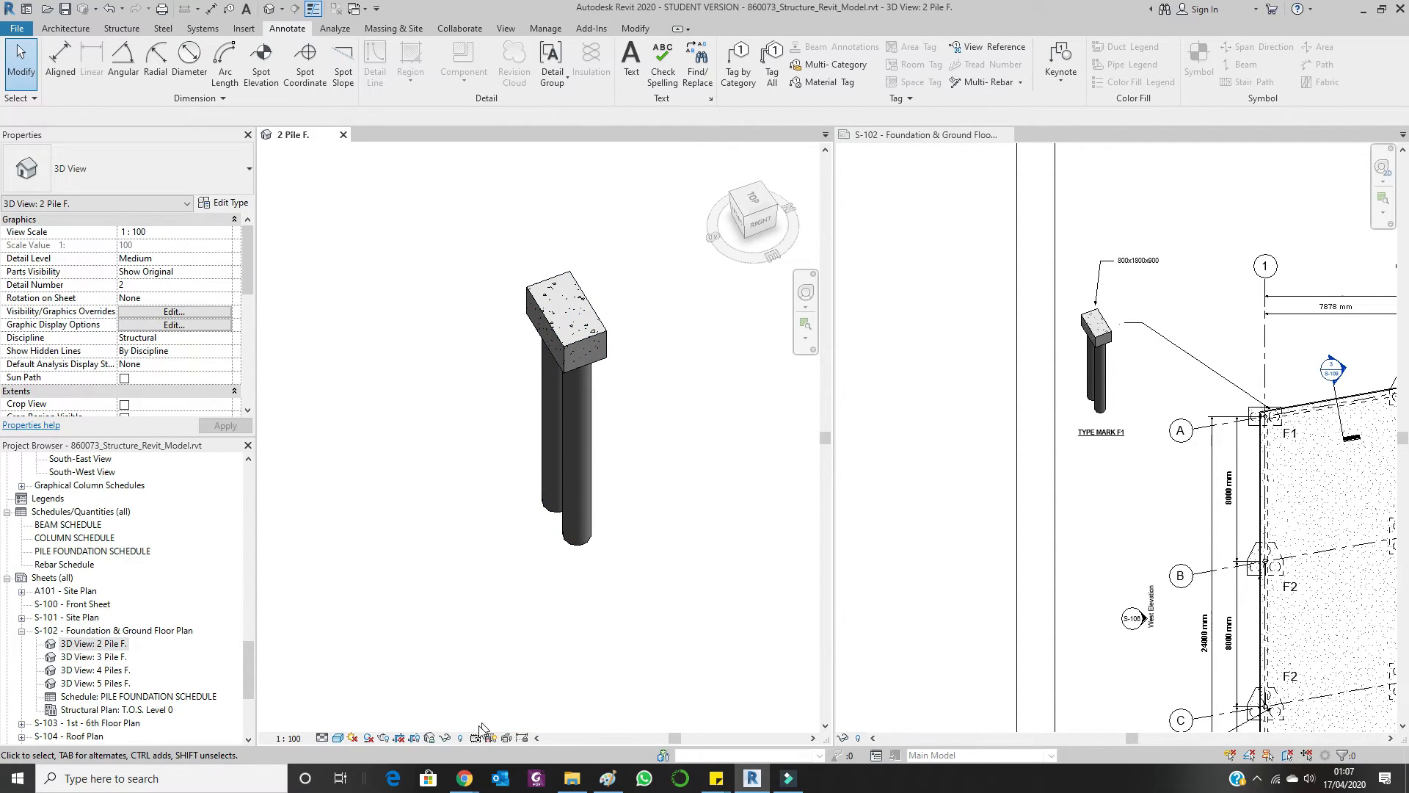
click(431, 737)
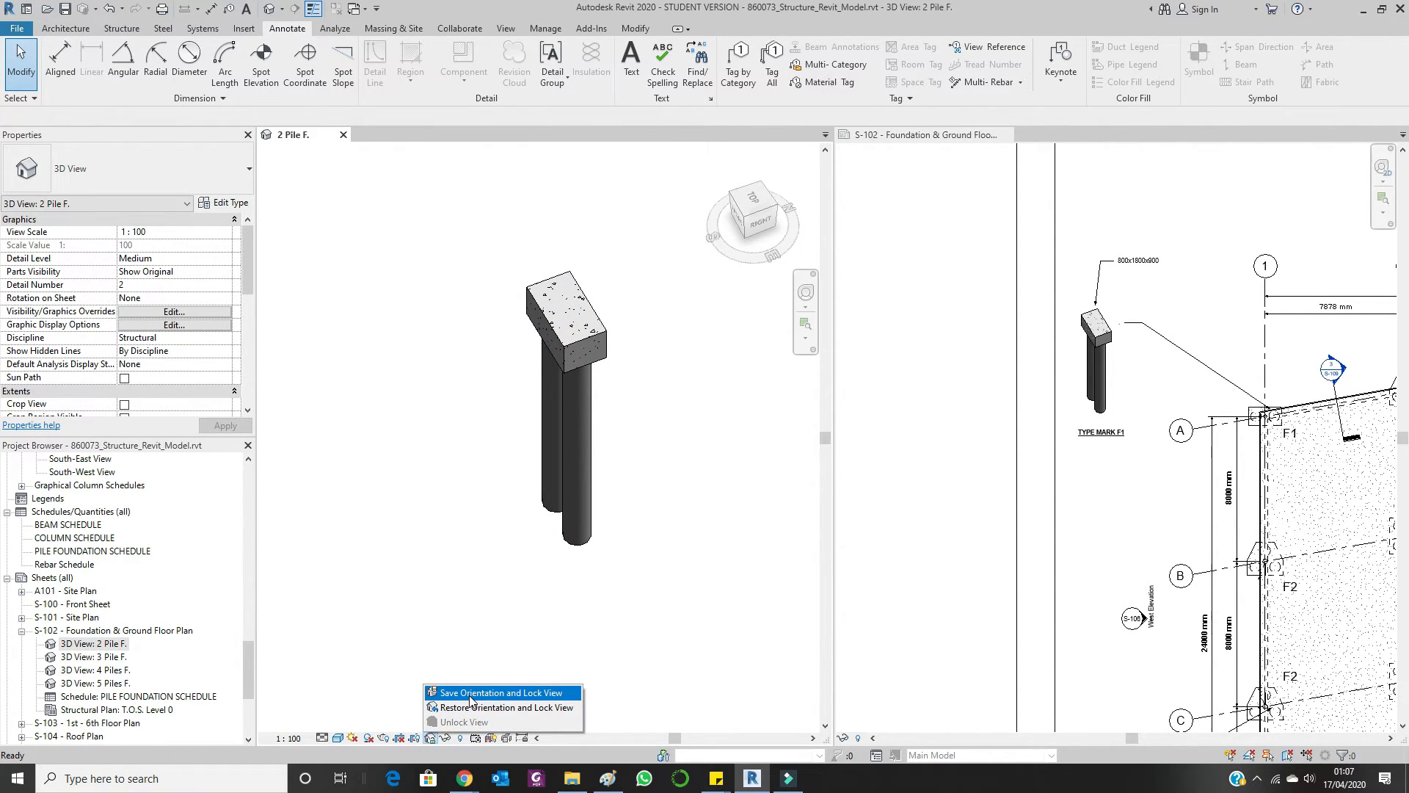
click(652, 532)
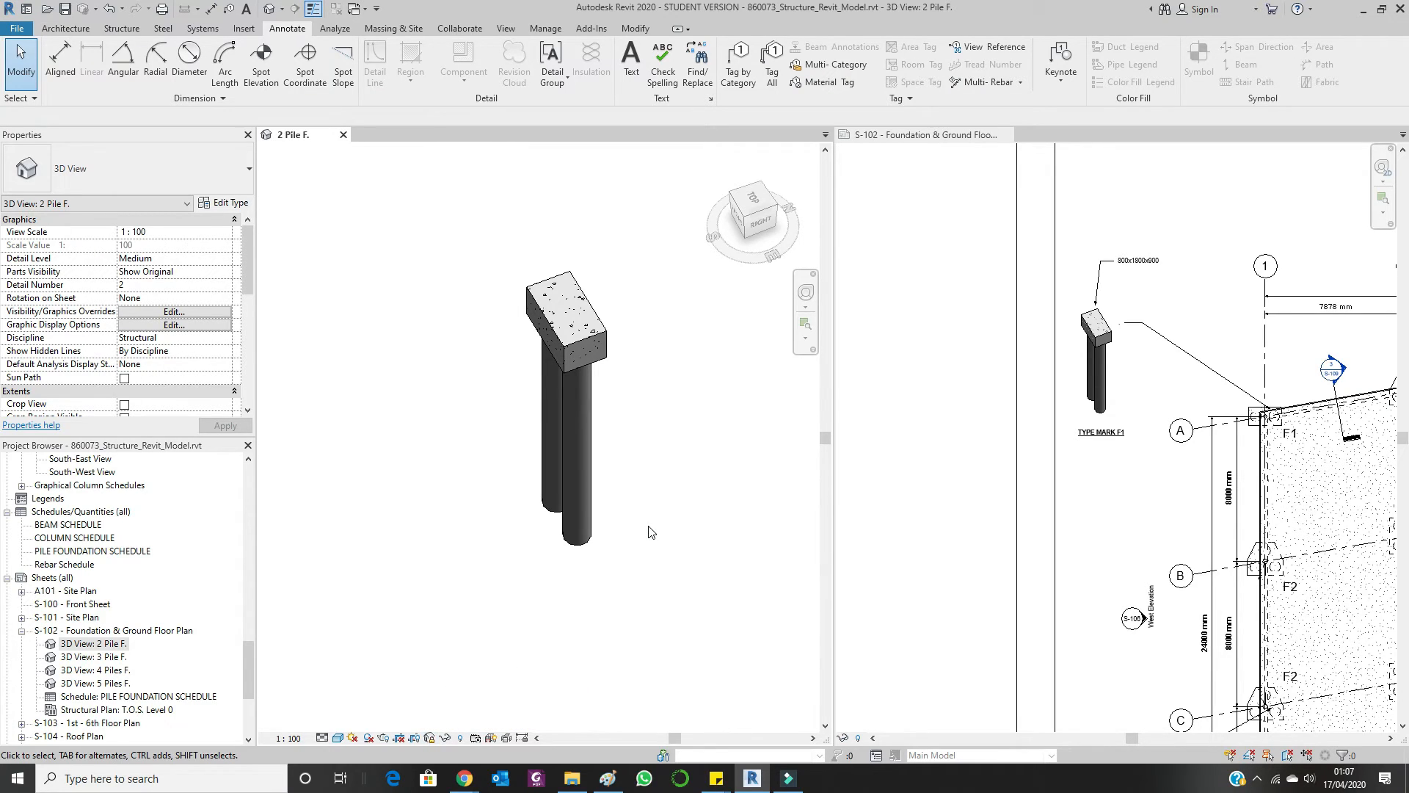